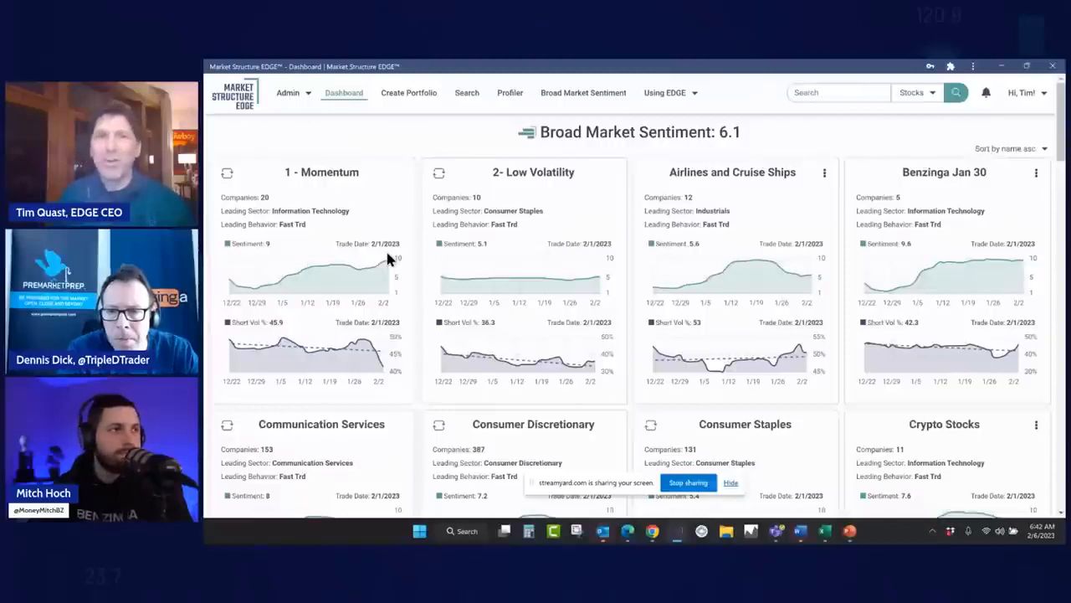
mouse_move(351, 124)
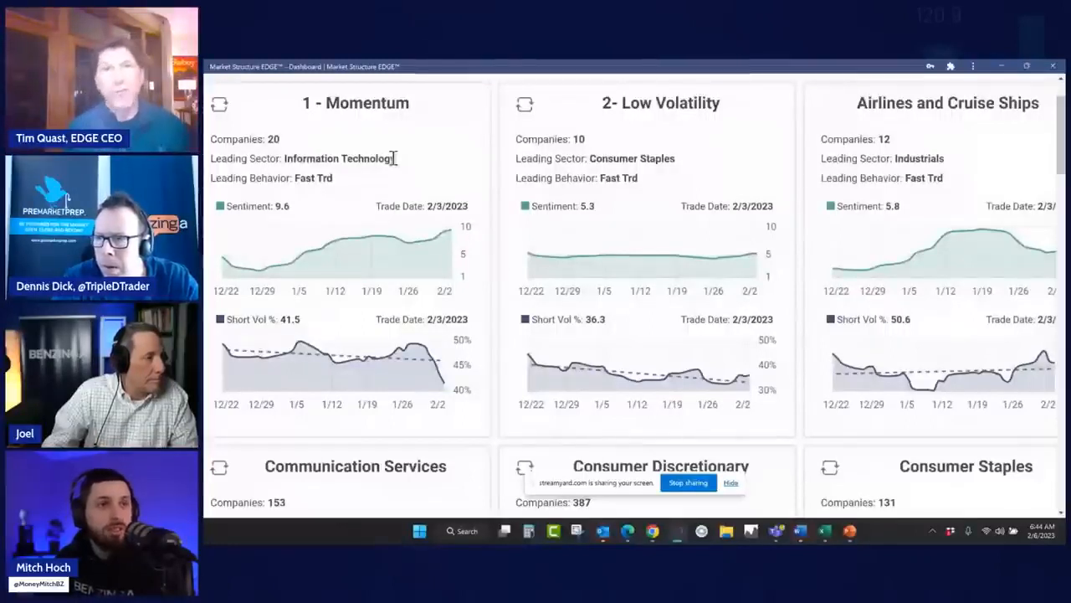
mouse_move(656, 214)
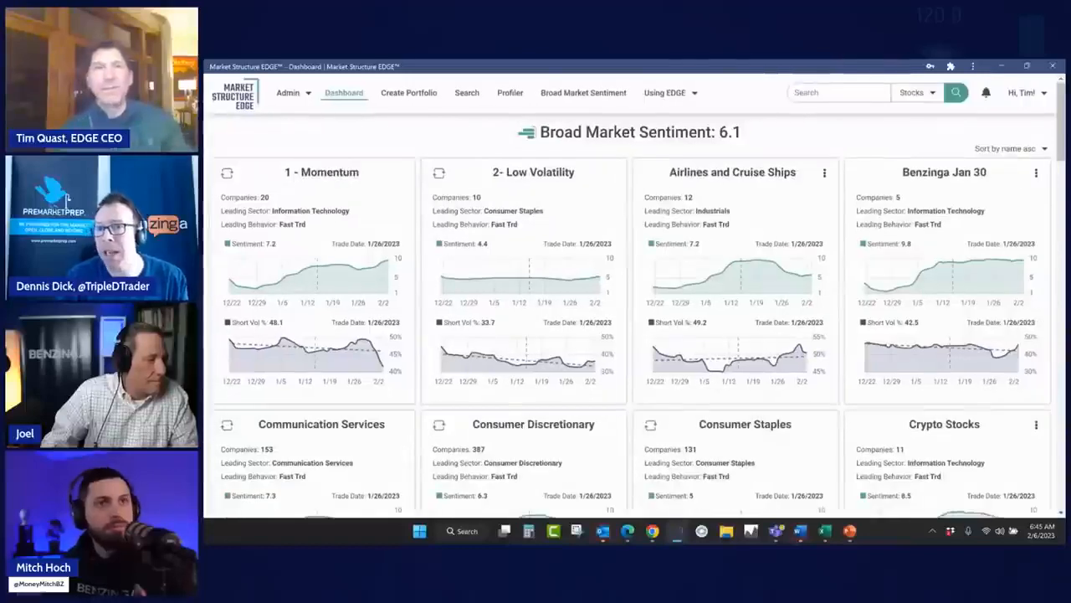
Step: Search RIVN and scroll to Rivian's sentiment-versus-price and short-volume charts
click(836, 92)
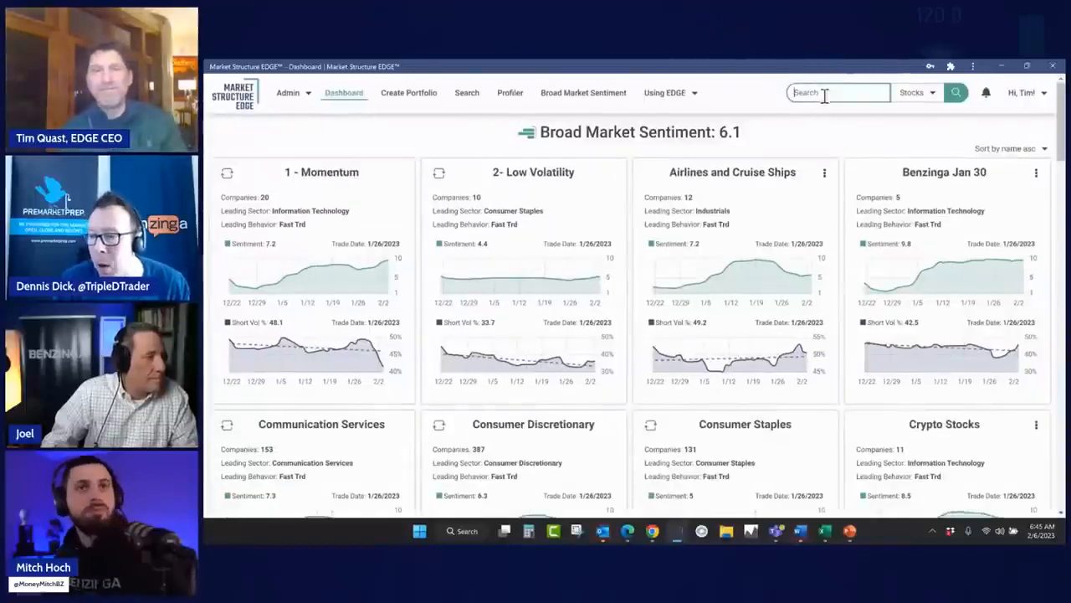
text(H)
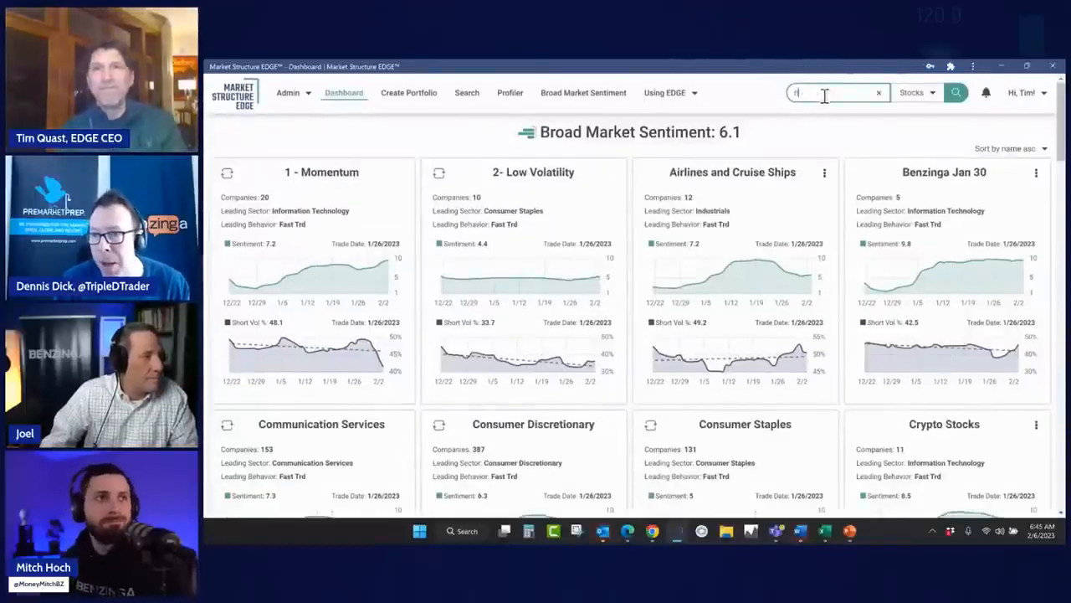
text(rivn)
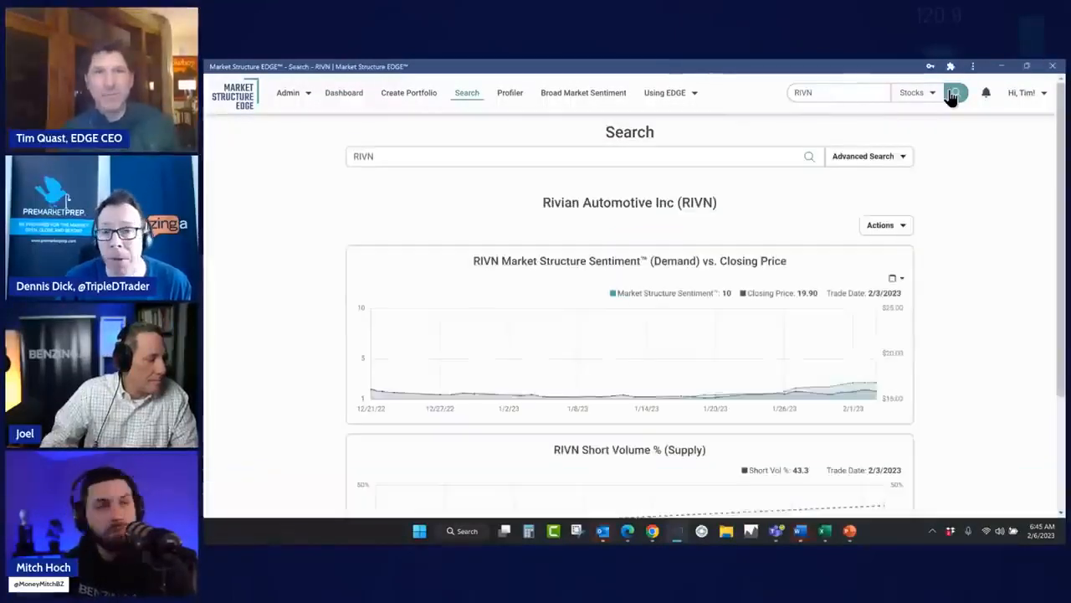
scroll(down, 3)
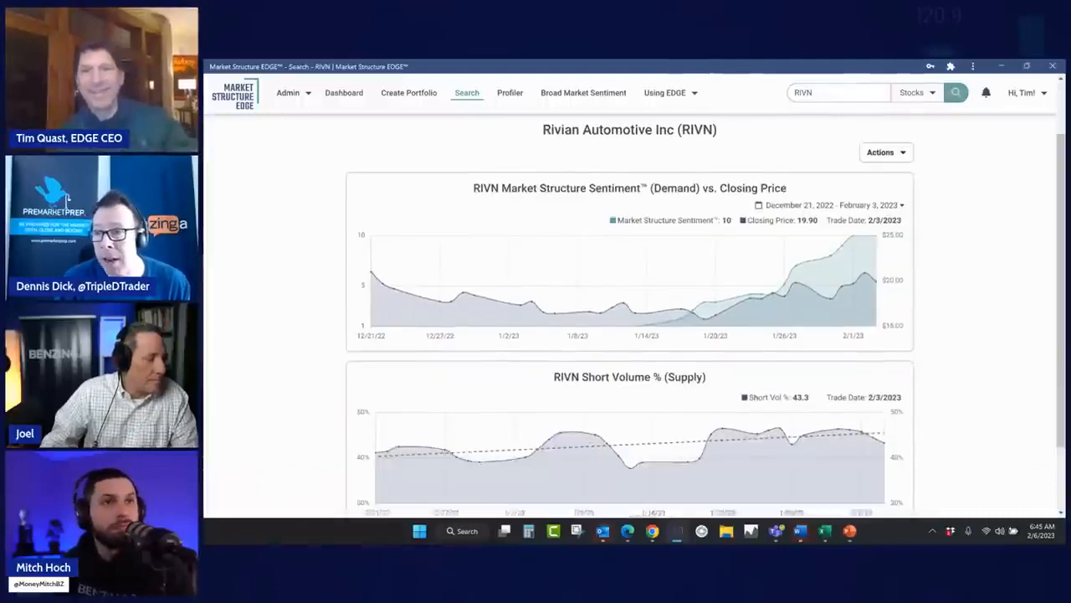
scroll(down, 3)
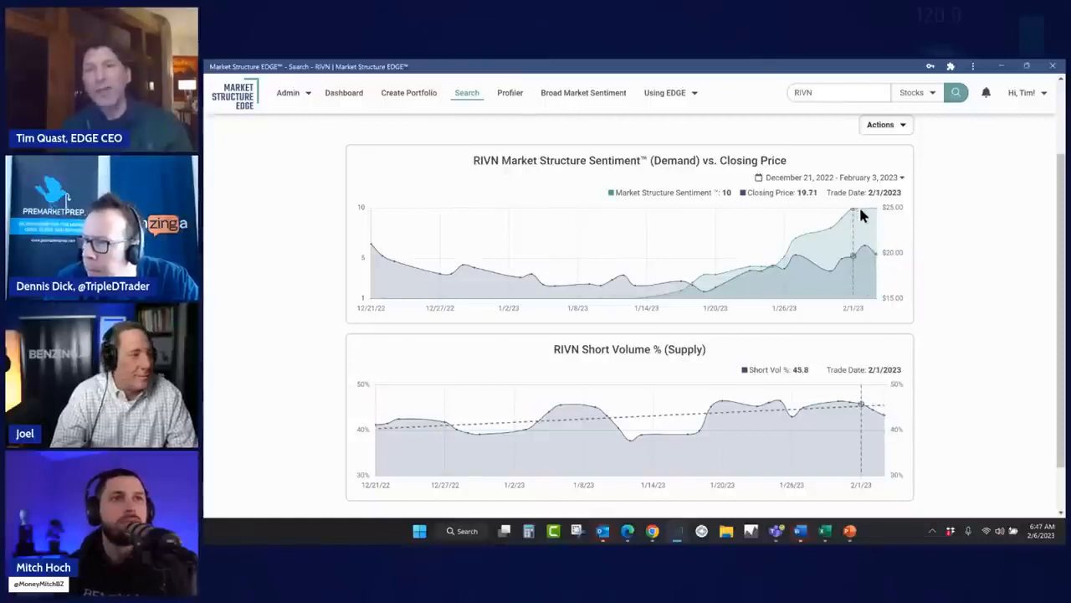
mouse_move(893, 429)
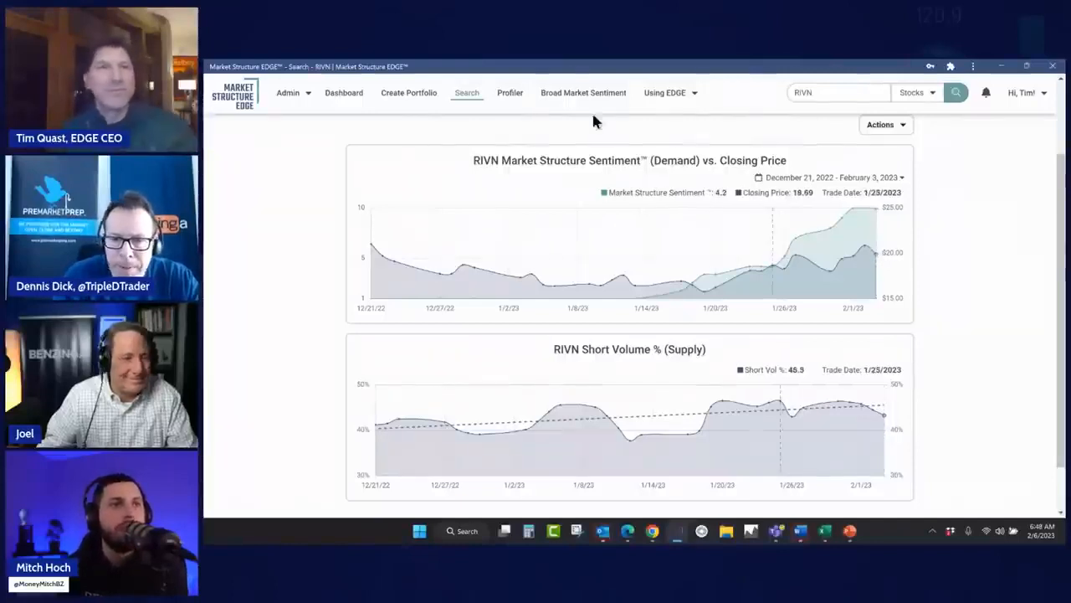
Step: Return to the dashboard of portfolio sentiment cards
click(343, 94)
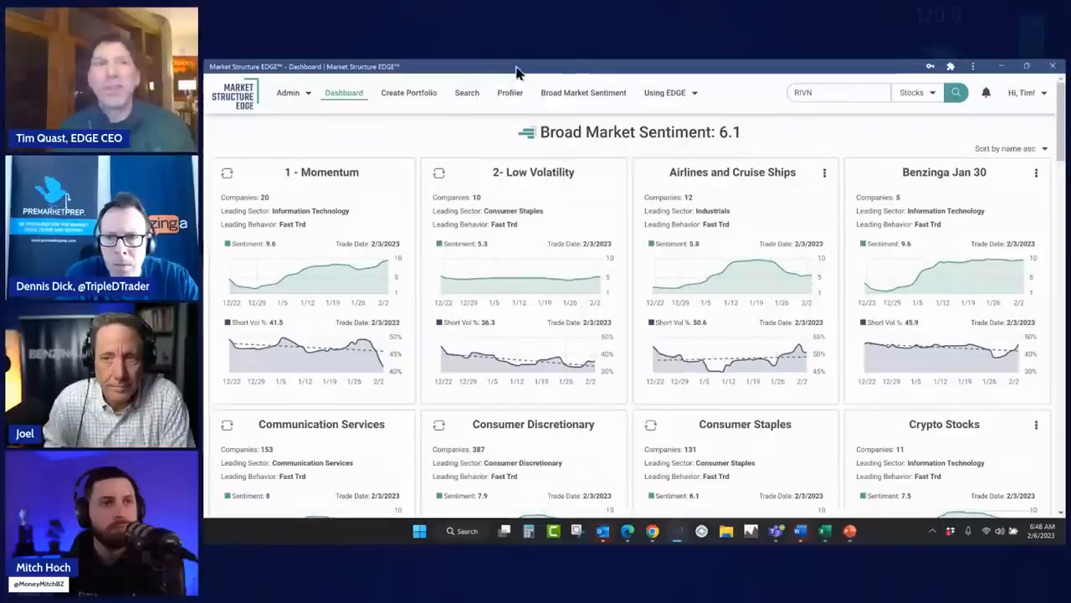
mouse_move(785, 95)
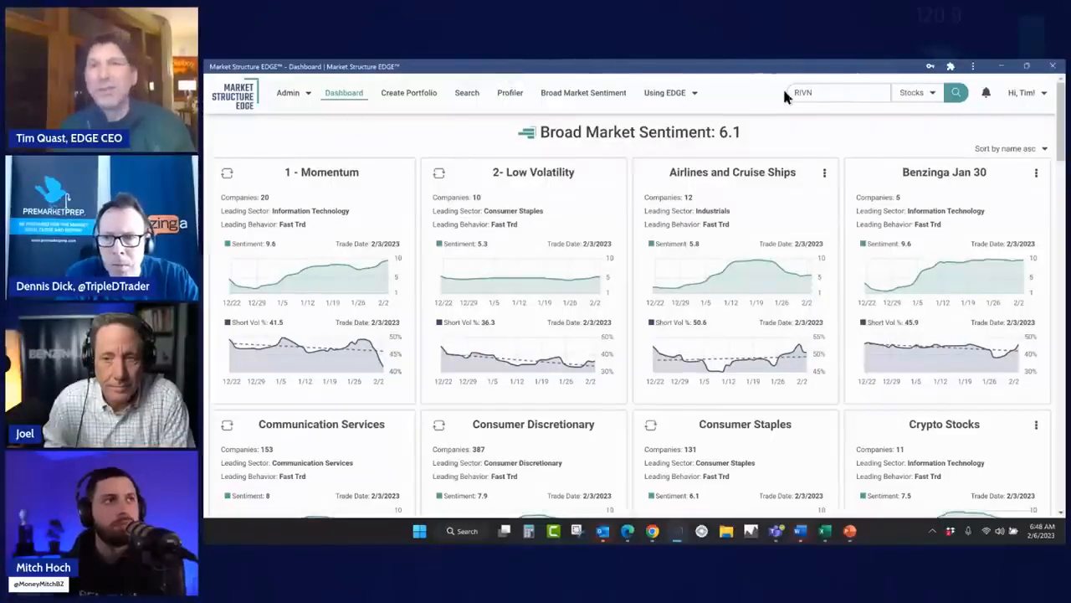
Step: Begin a new ticker search for WAB, replacing RIVN in the search box
click(837, 92)
text(wab)
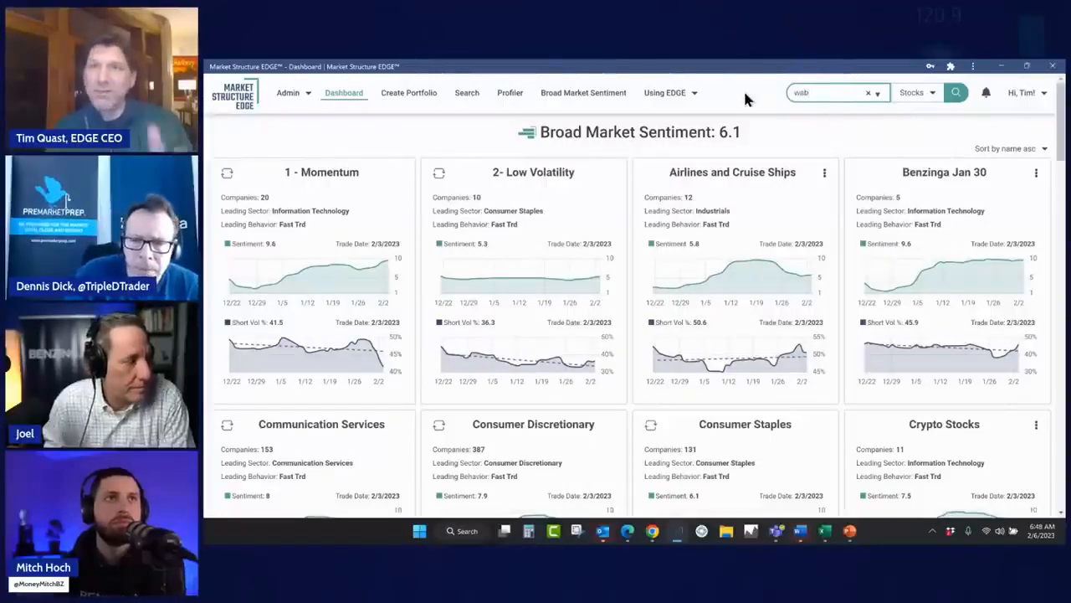
click(833, 92)
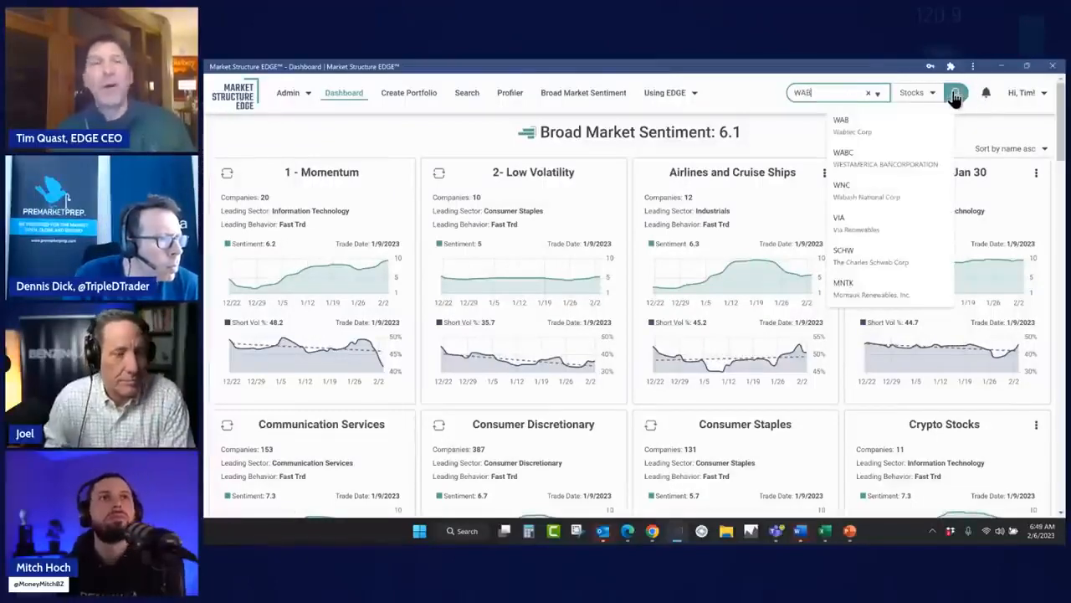
Step: View Wabtec's charts, then return to the 1 - Momentum portfolio table
click(852, 126)
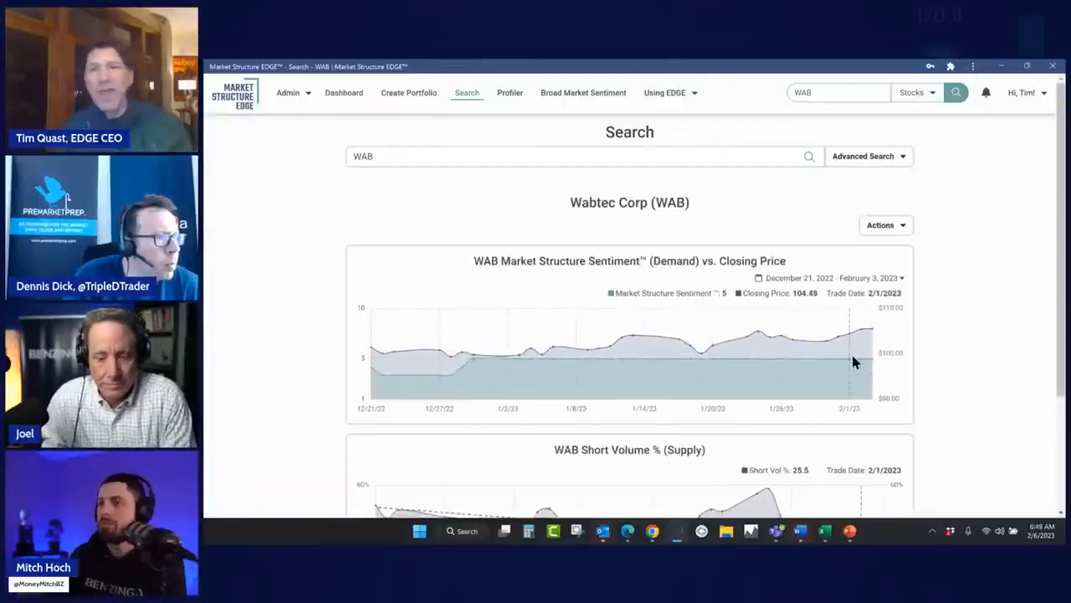
scroll(down, 3)
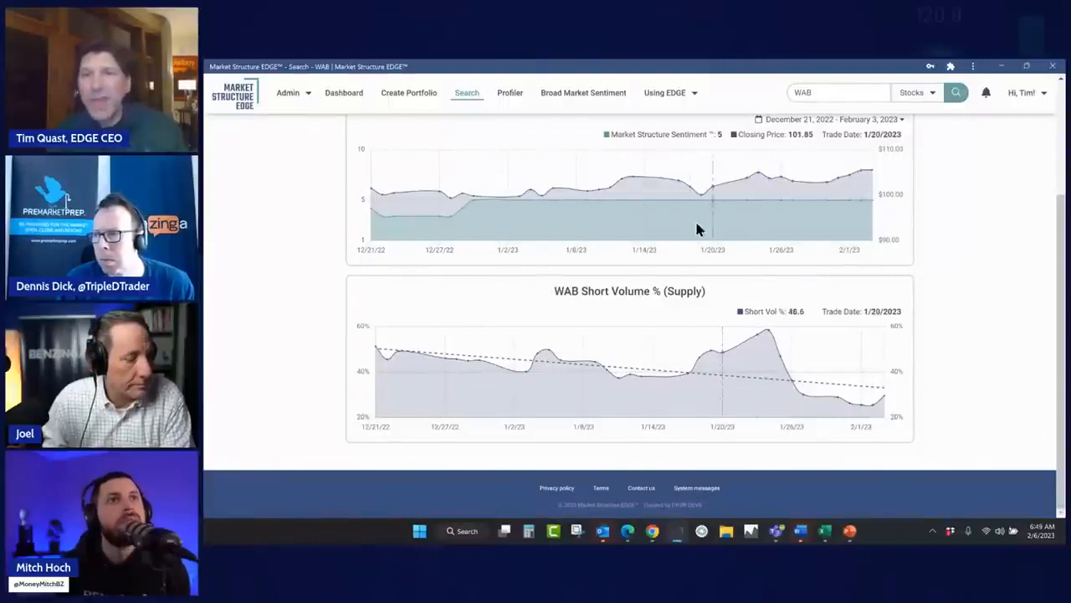
mouse_move(864, 205)
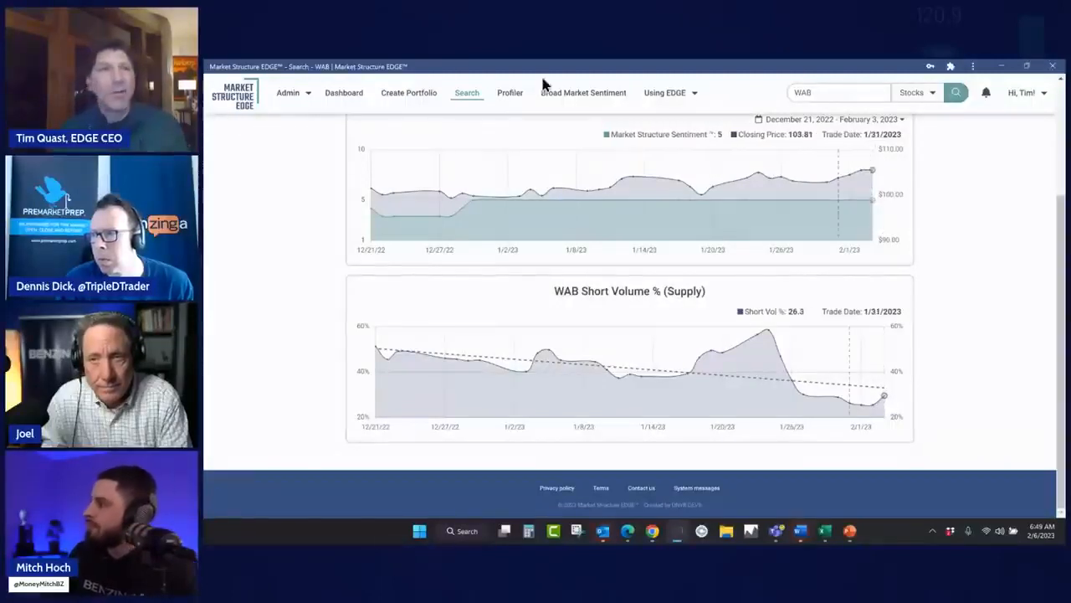
click(344, 92)
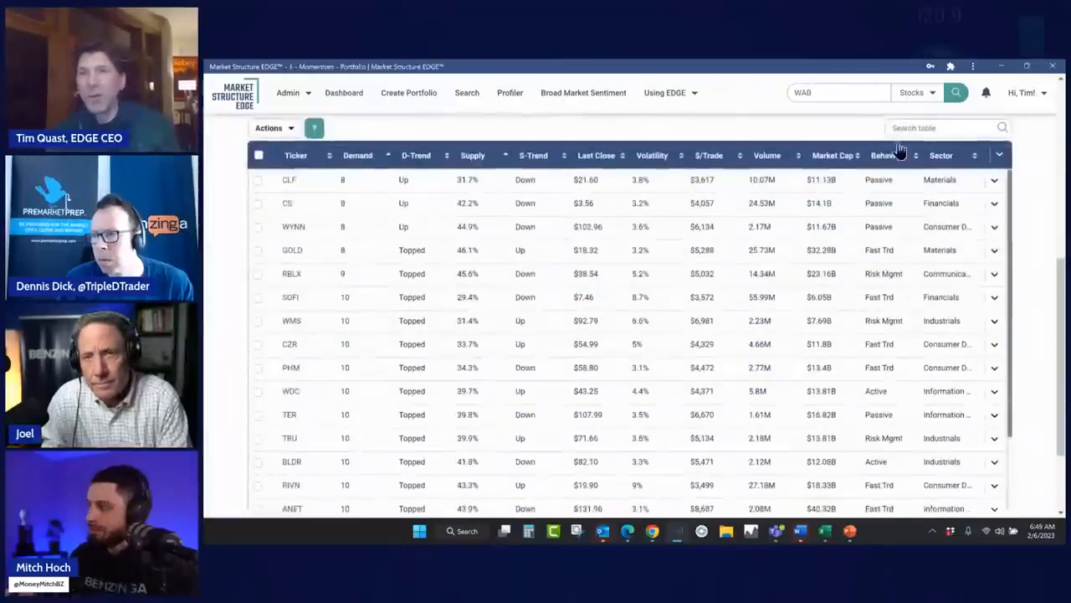
Step: Expand the WMS row to reveal its demand and supply charts
click(941, 154)
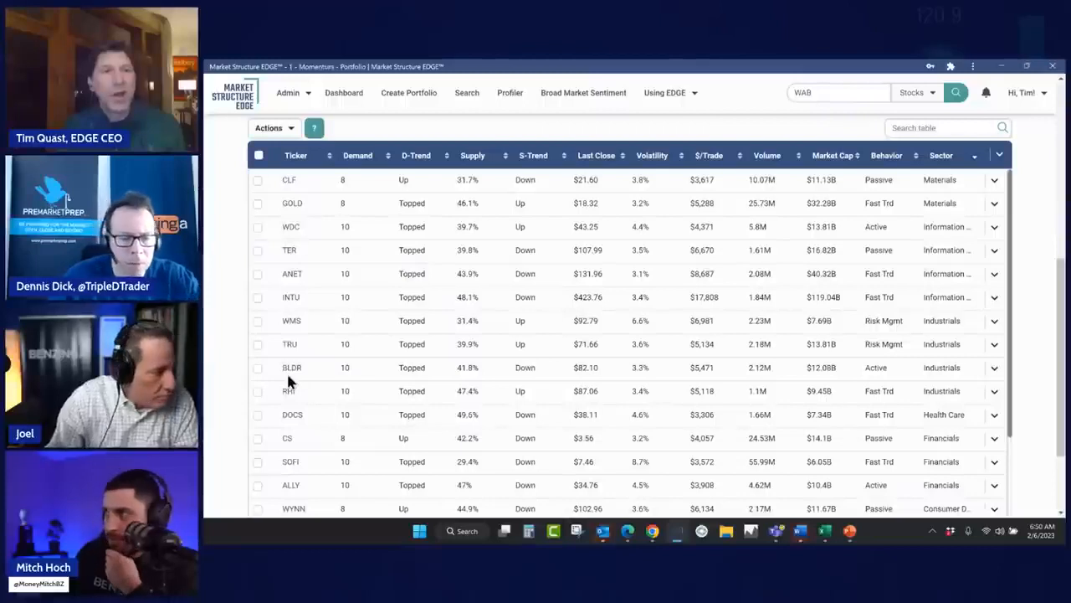
mouse_move(272, 406)
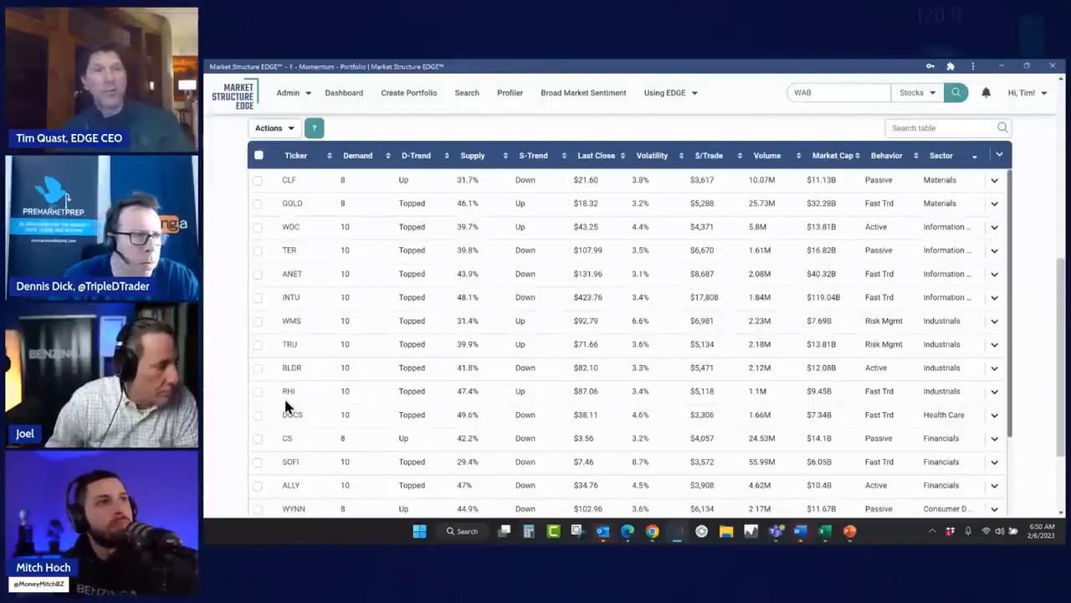
mouse_move(351, 418)
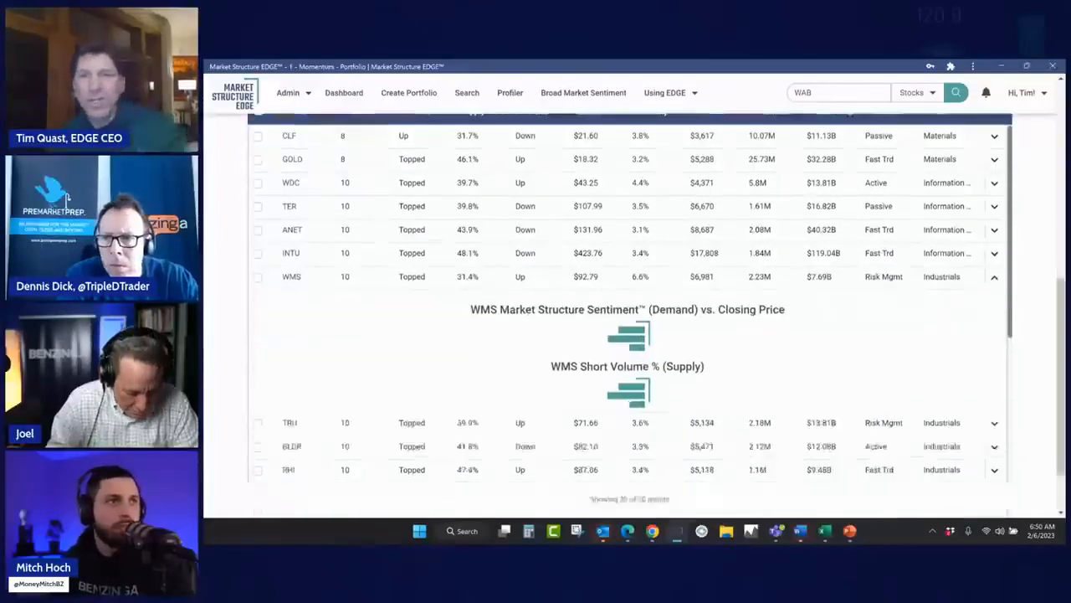
Step: Scroll down to AAPL's sentiment-versus-price and short-volume charts
scroll(down, 3)
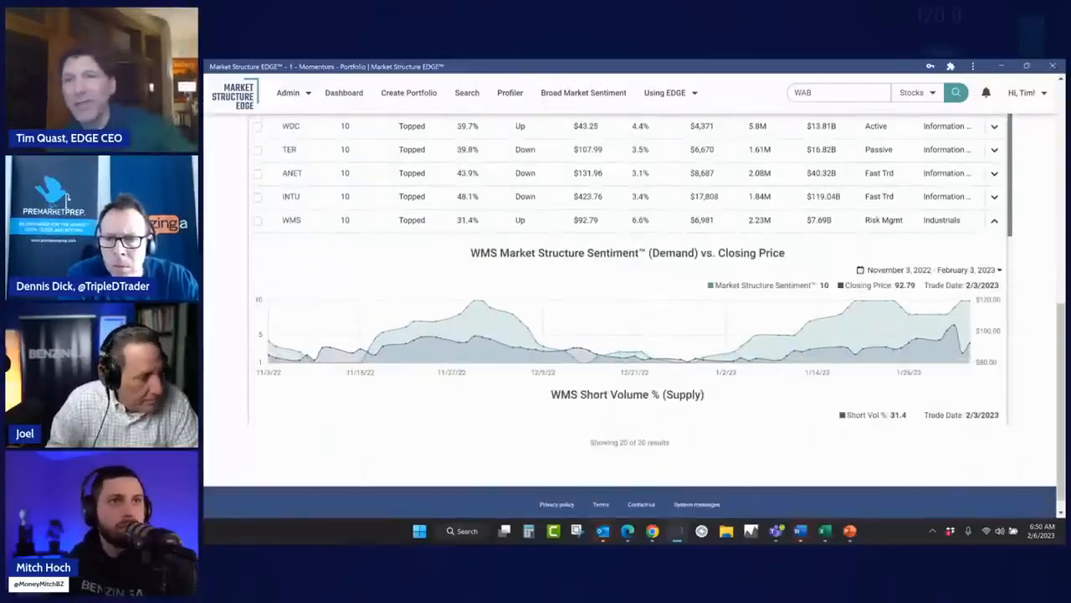
scroll(down, 3)
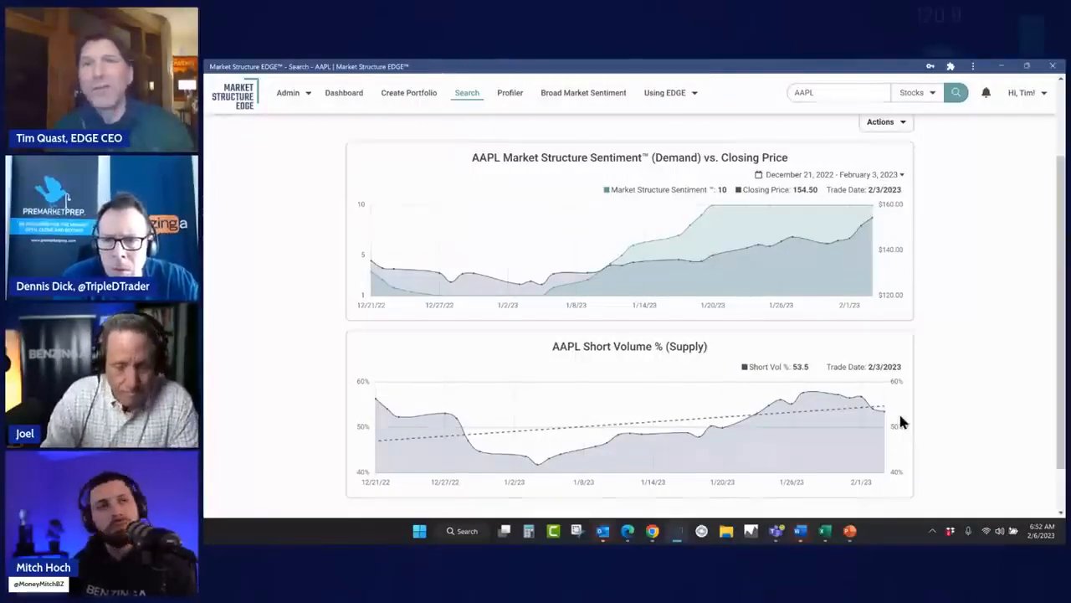
Step: Search for PLCE by typing 'chil' and choosing Childrens Place Inc from suggestions
click(836, 92)
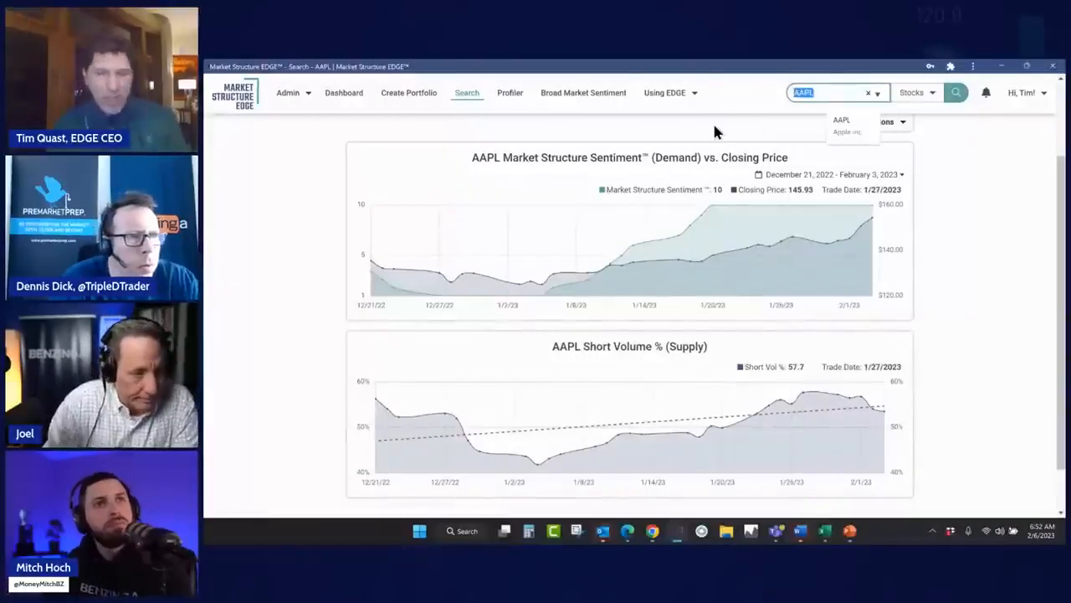
text(chil)
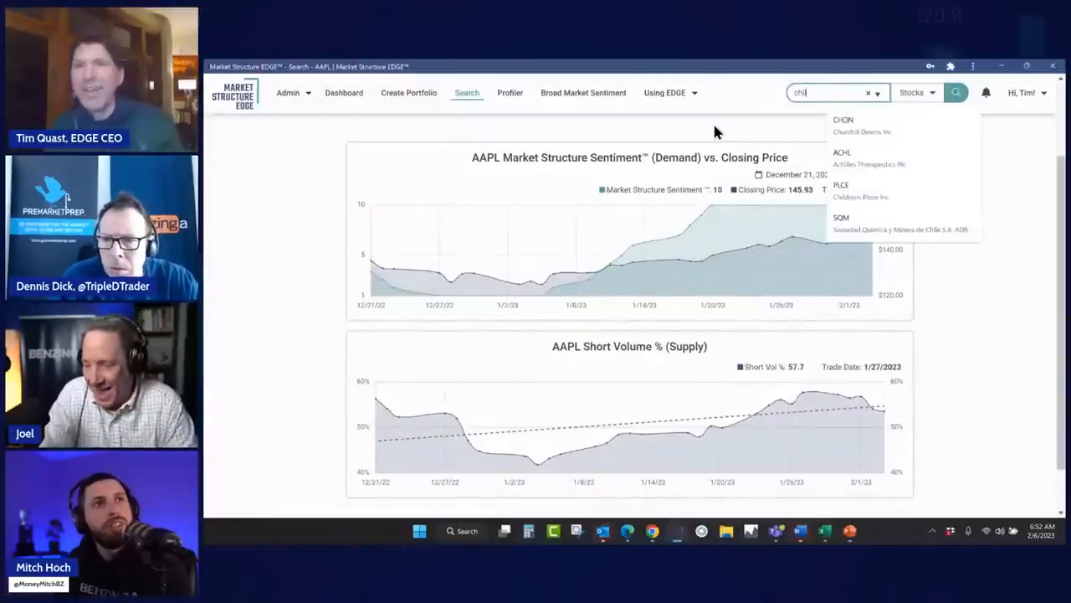
mouse_move(867, 194)
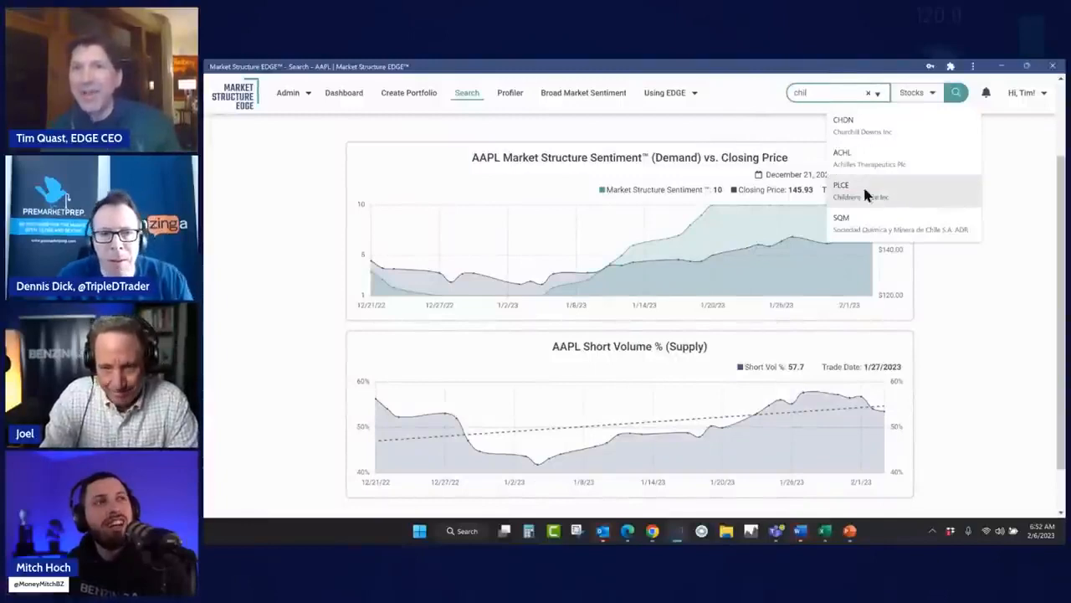
click(840, 191)
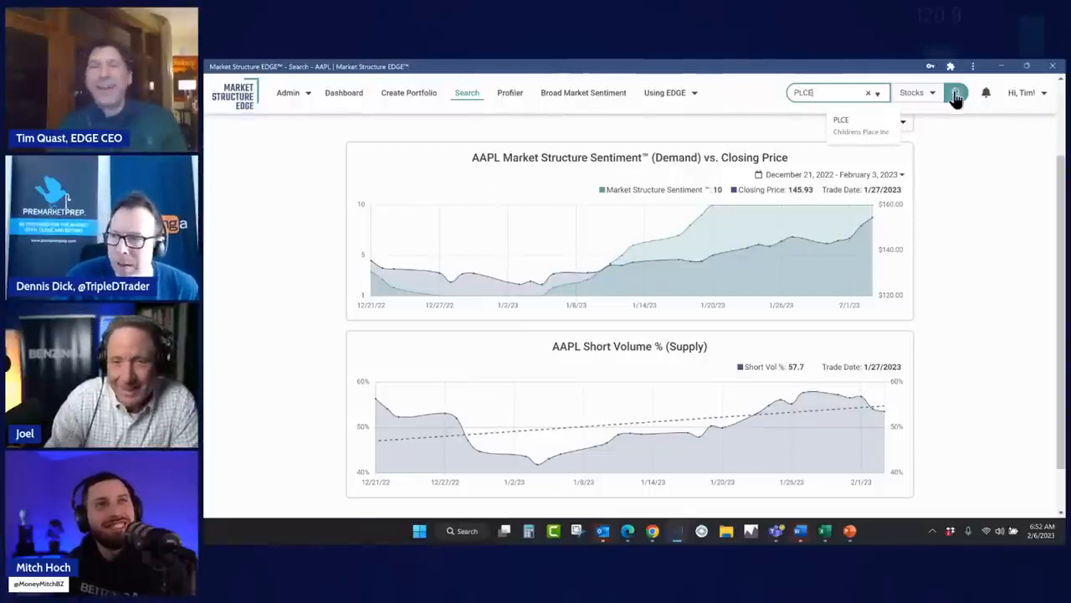
click(956, 92)
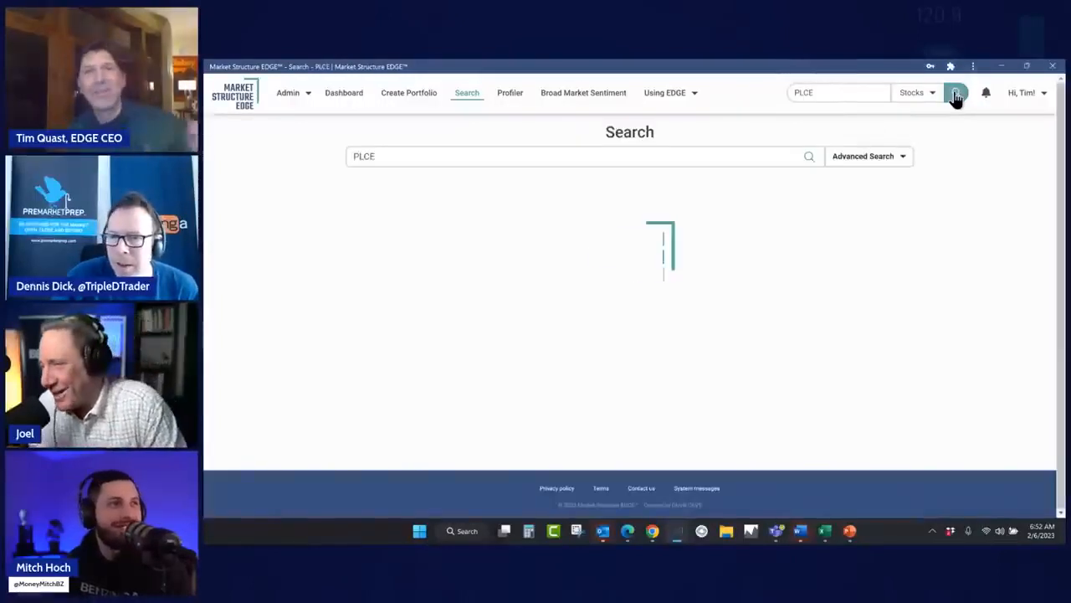
Step: Load PLCE results and scroll to its sentiment-versus-price and short-volume charts
click(954, 92)
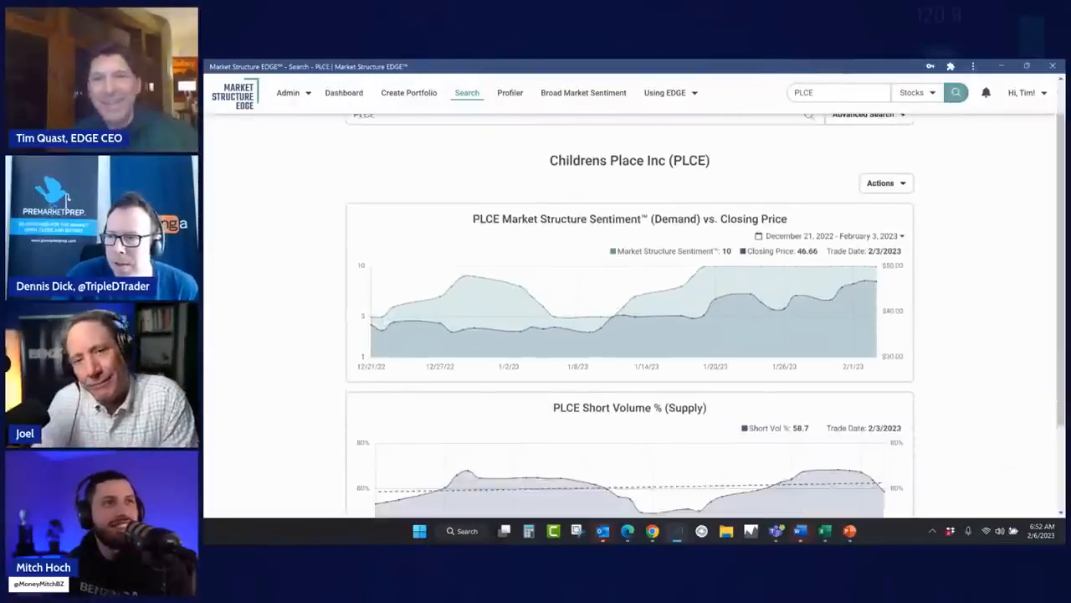
scroll(down, 3)
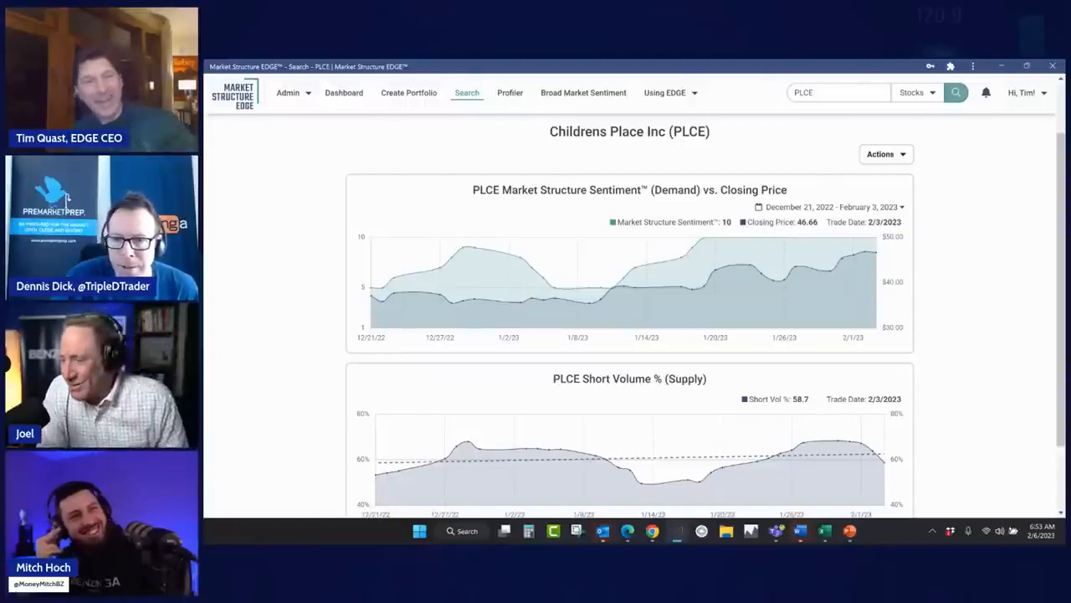
scroll(down, 3)
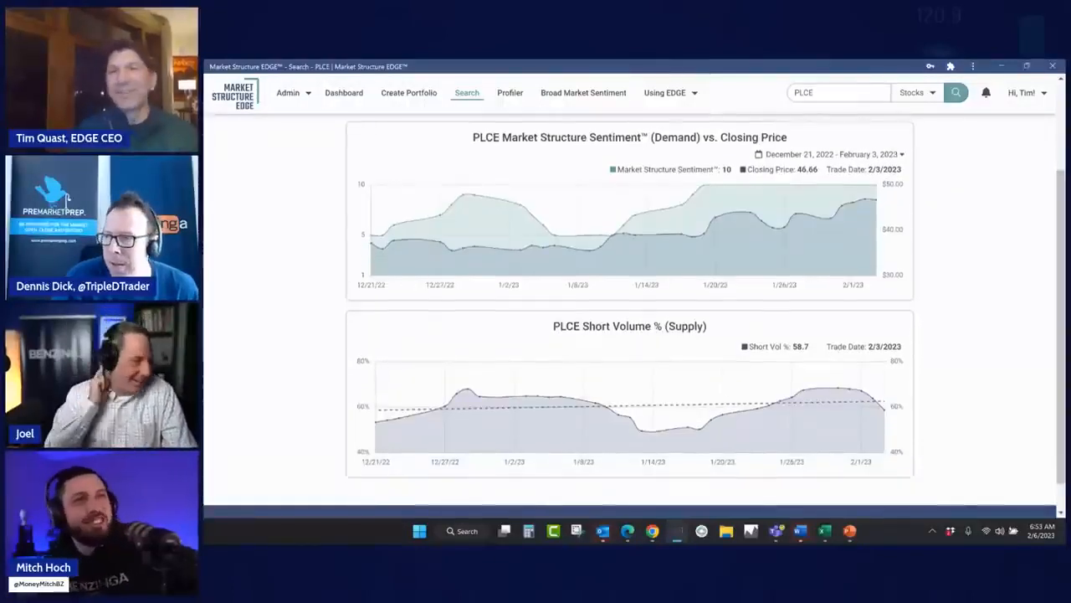